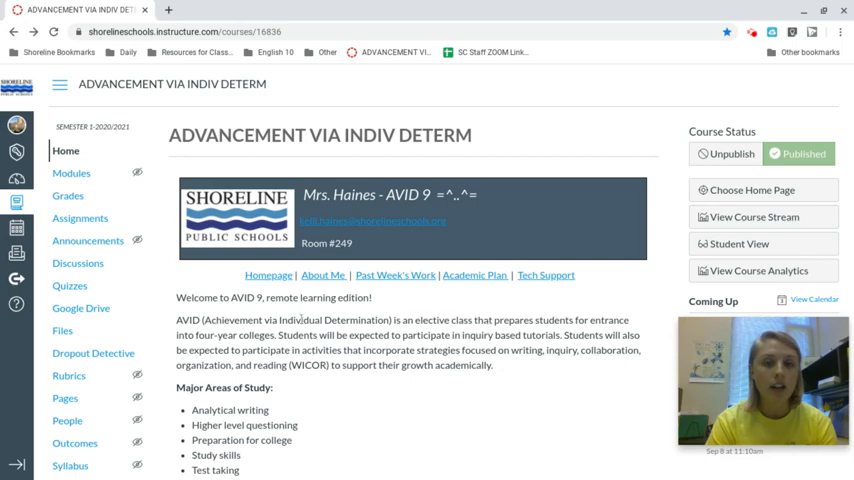
- Scroll the AVID 9 course home page down to the Zoom Meetings section
scroll("down", 3)
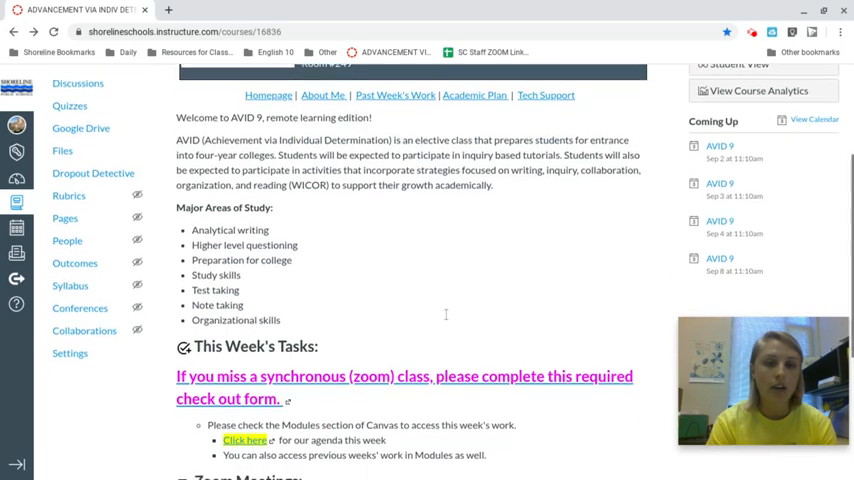
scroll("down", 3)
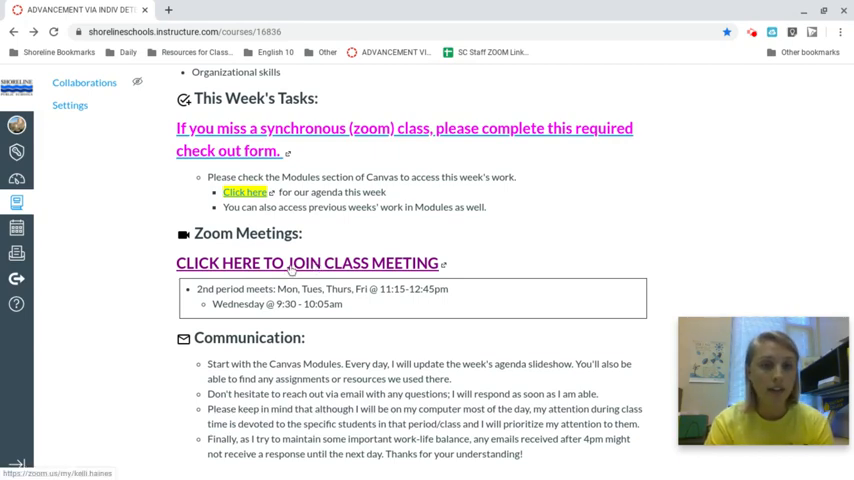
left_click(308, 264)
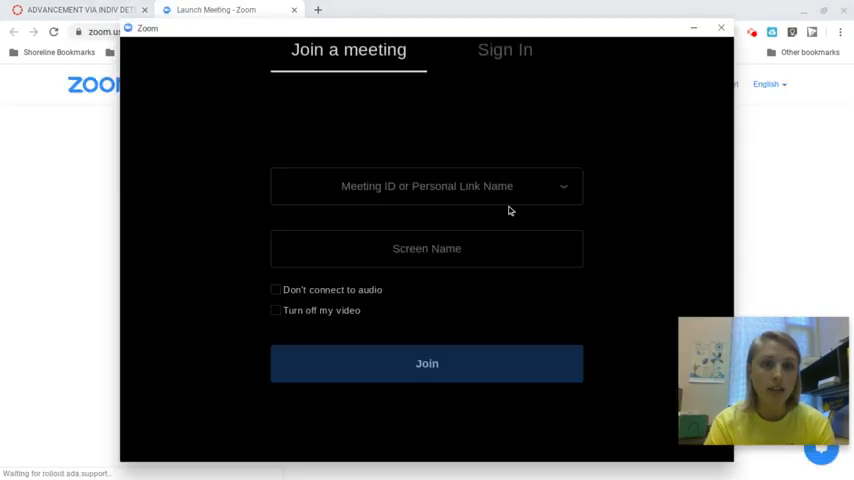
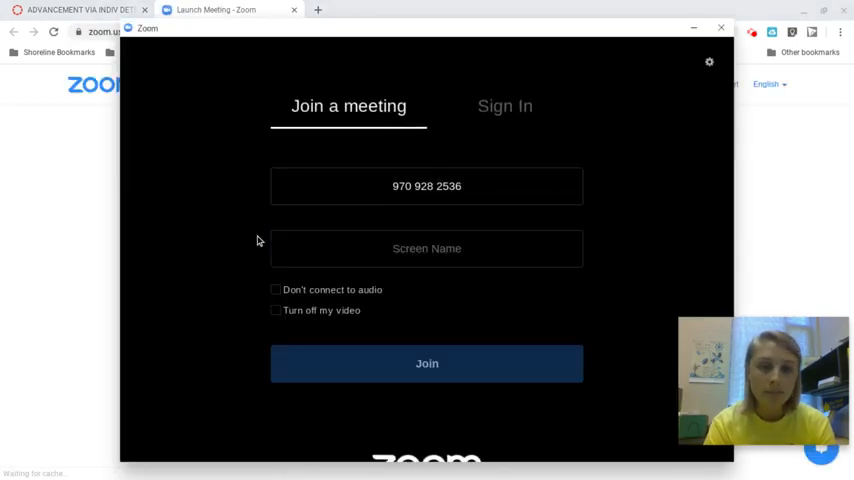
left_click(426, 248)
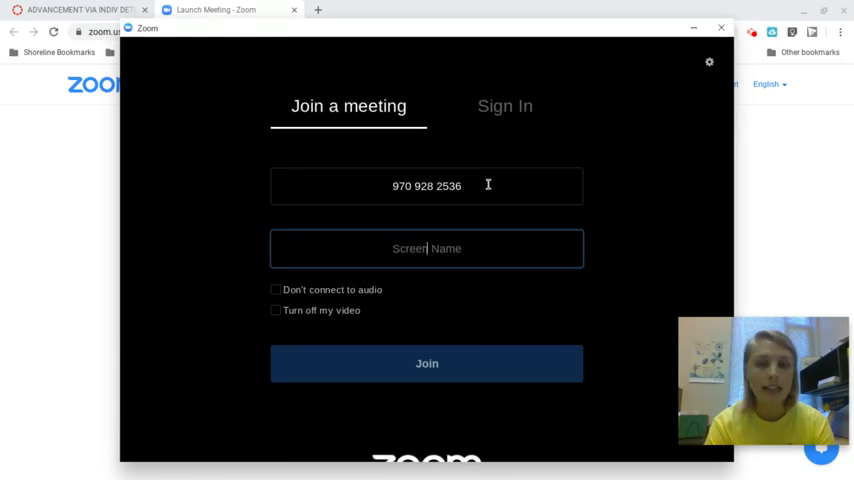
left_click(428, 186)
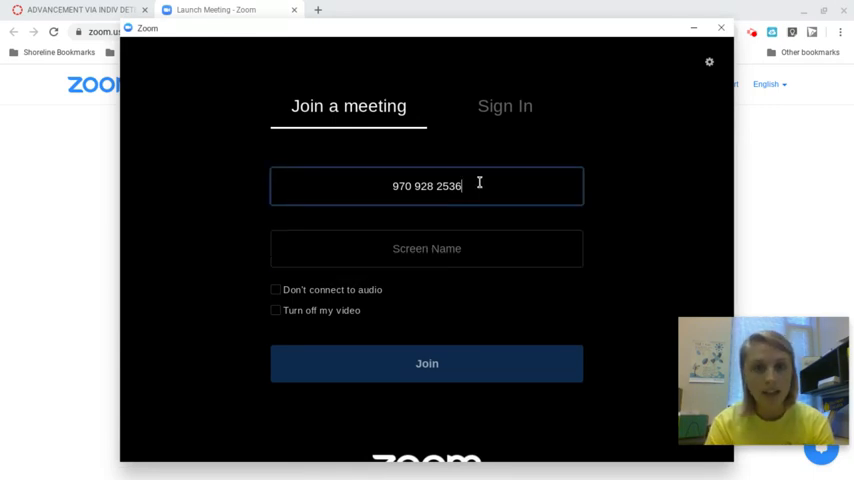
left_click(428, 248)
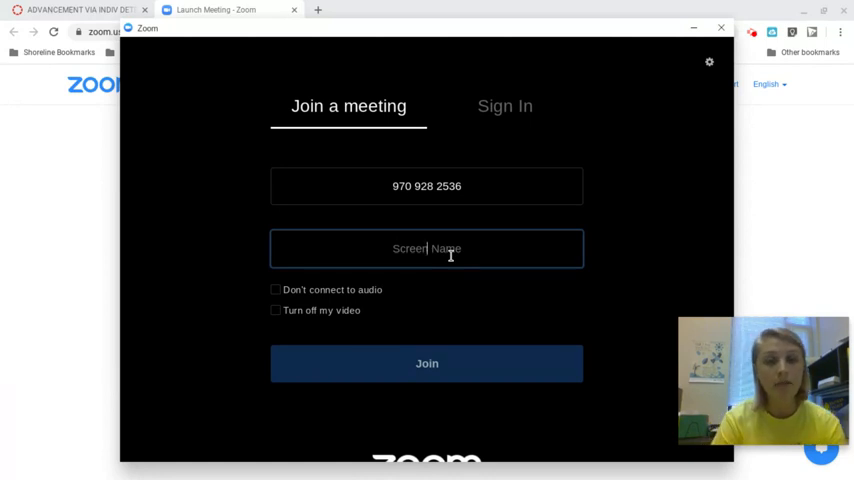
type("Lacy")
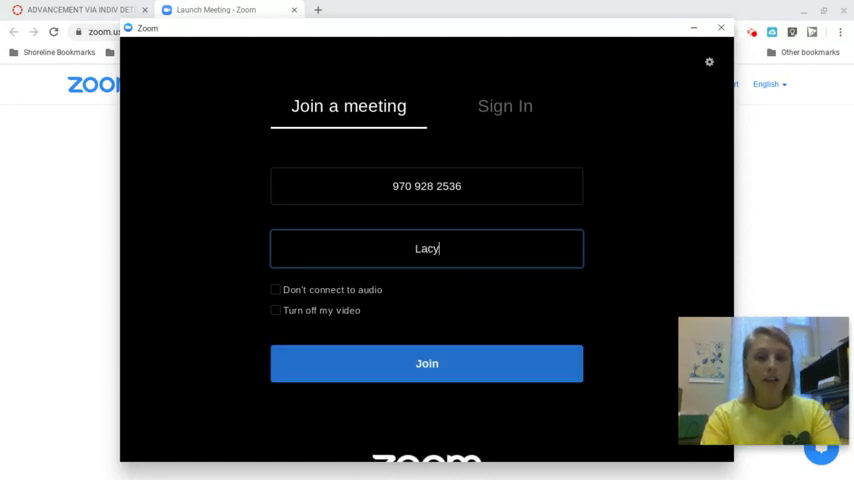
type("Clark (she/her")
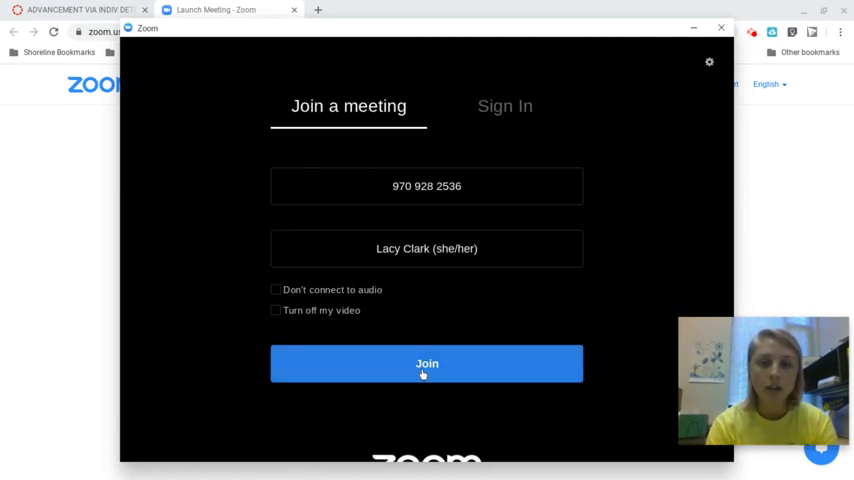
- Join the meeting, reaching the 'Please wait for the host to start this meeting' notice
left_click(426, 364)
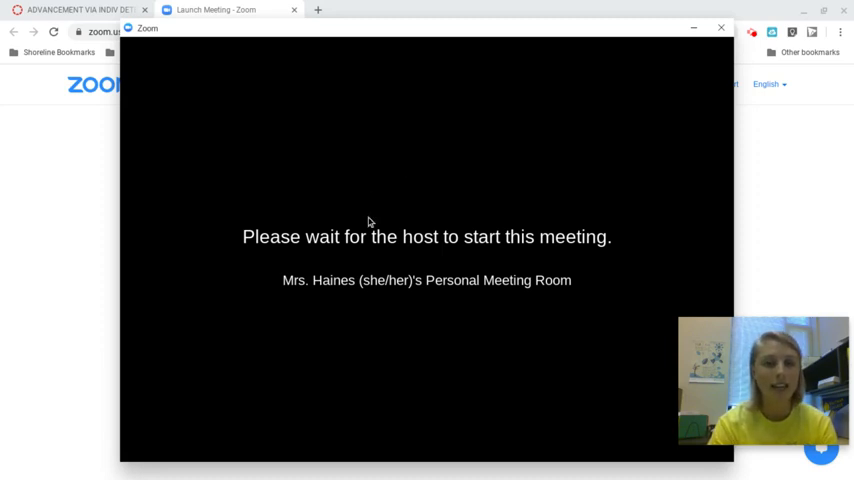
mouse_move(448, 370)
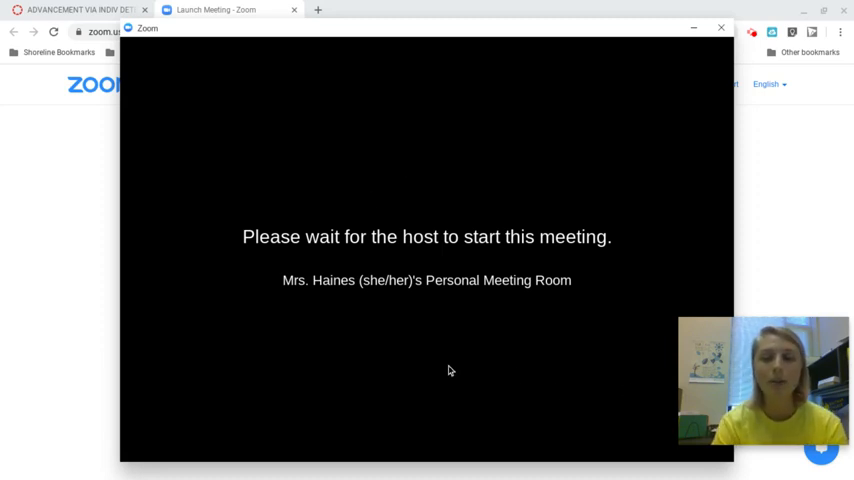